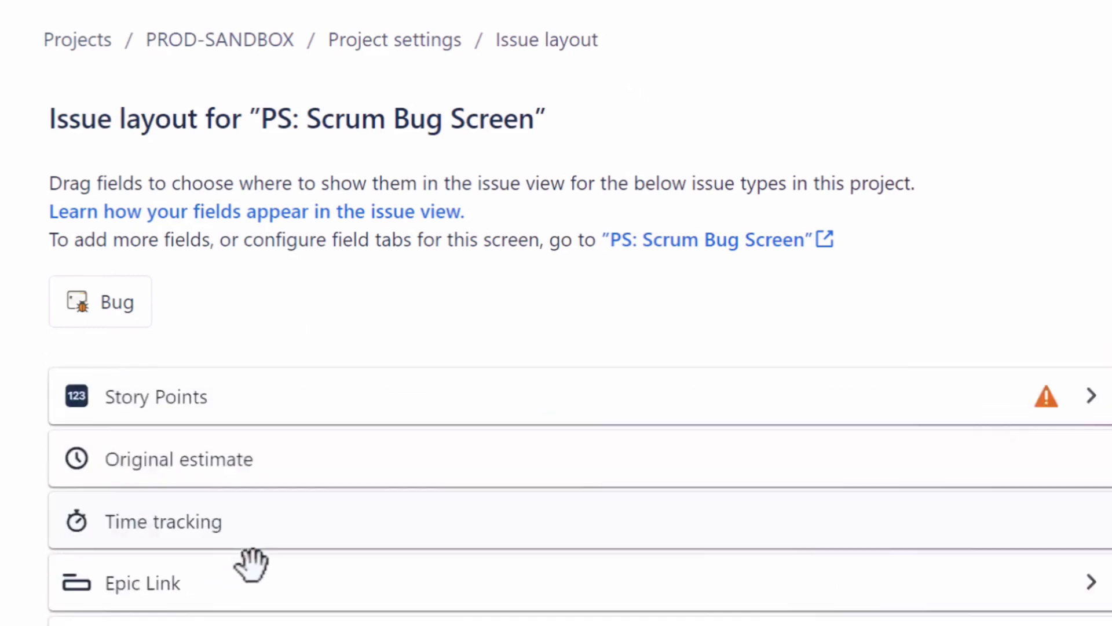
Step: Create a new PROD-SANDBOX issue and choose Task as its issue type
scroll(down, 3)
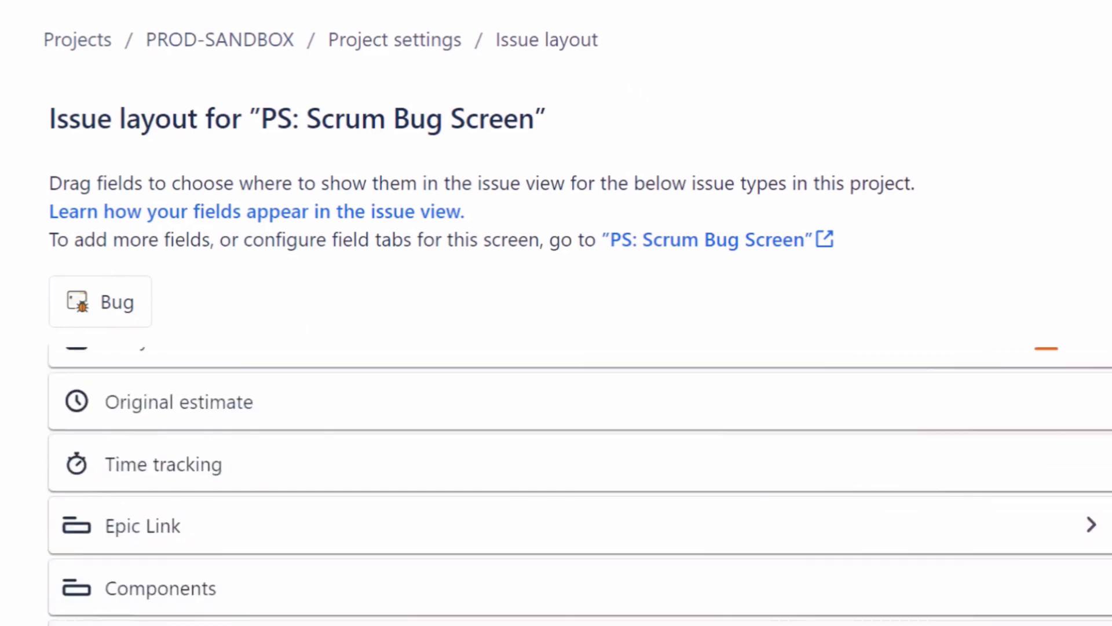
click(505, 283)
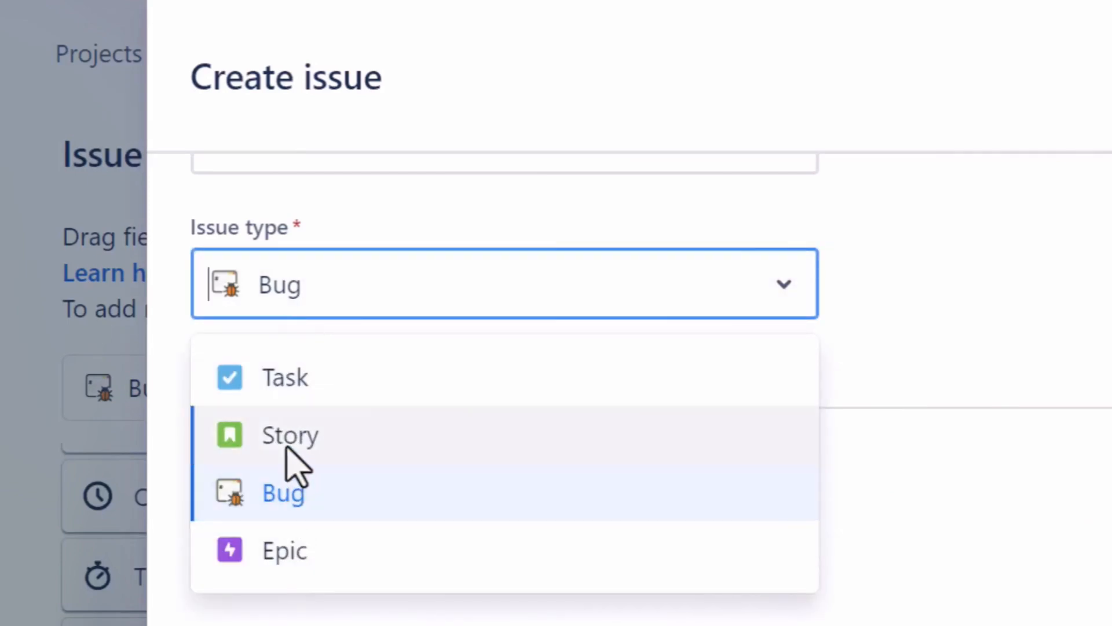
click(284, 376)
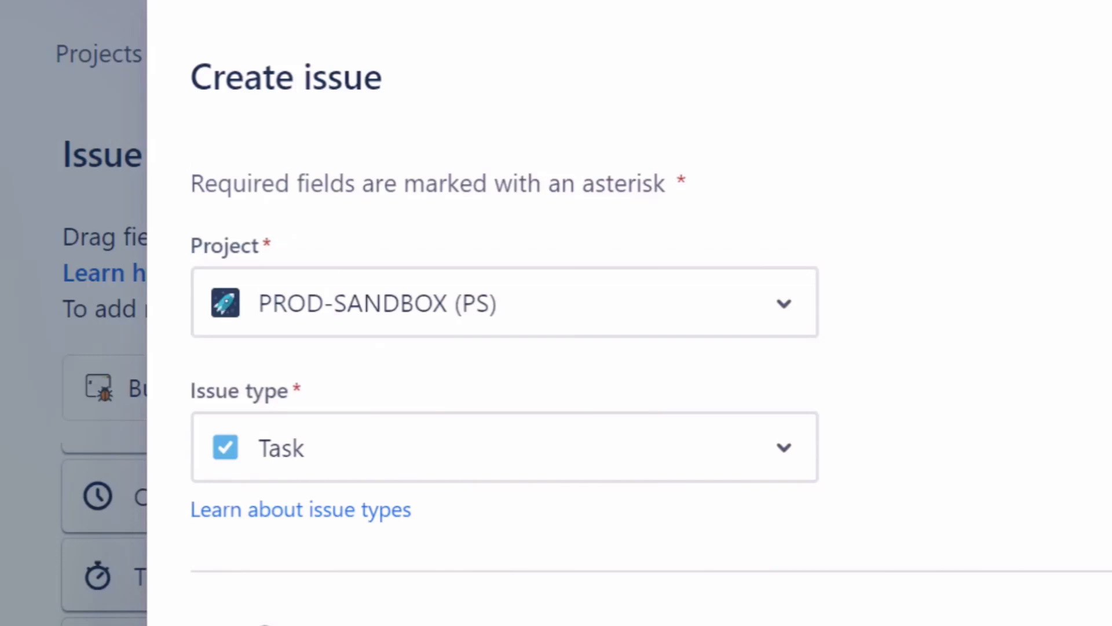
click(504, 446)
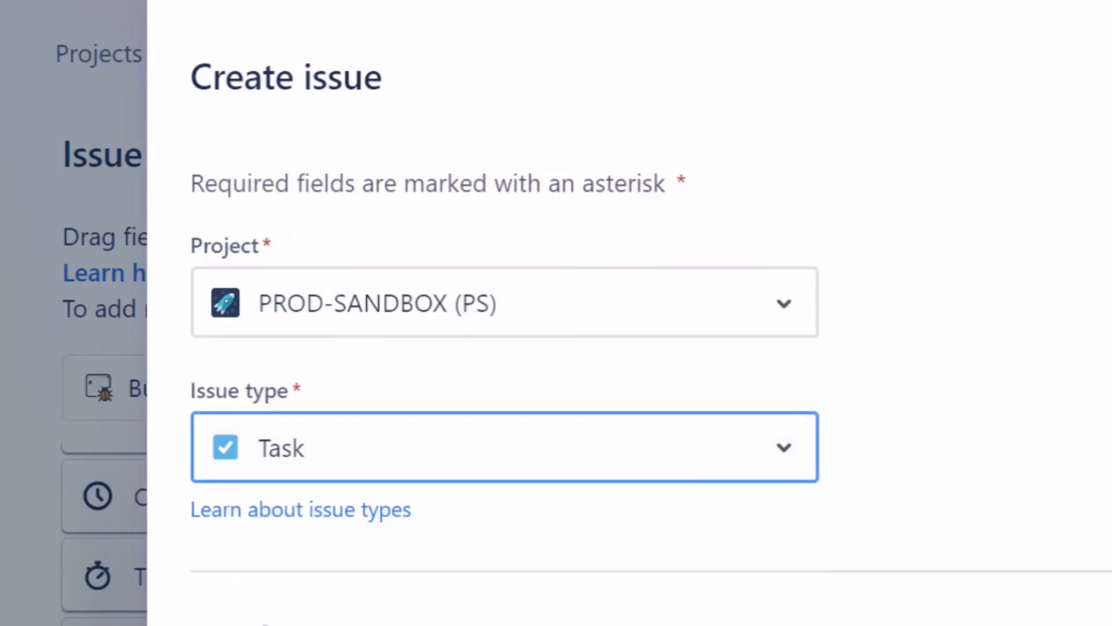
click(504, 447)
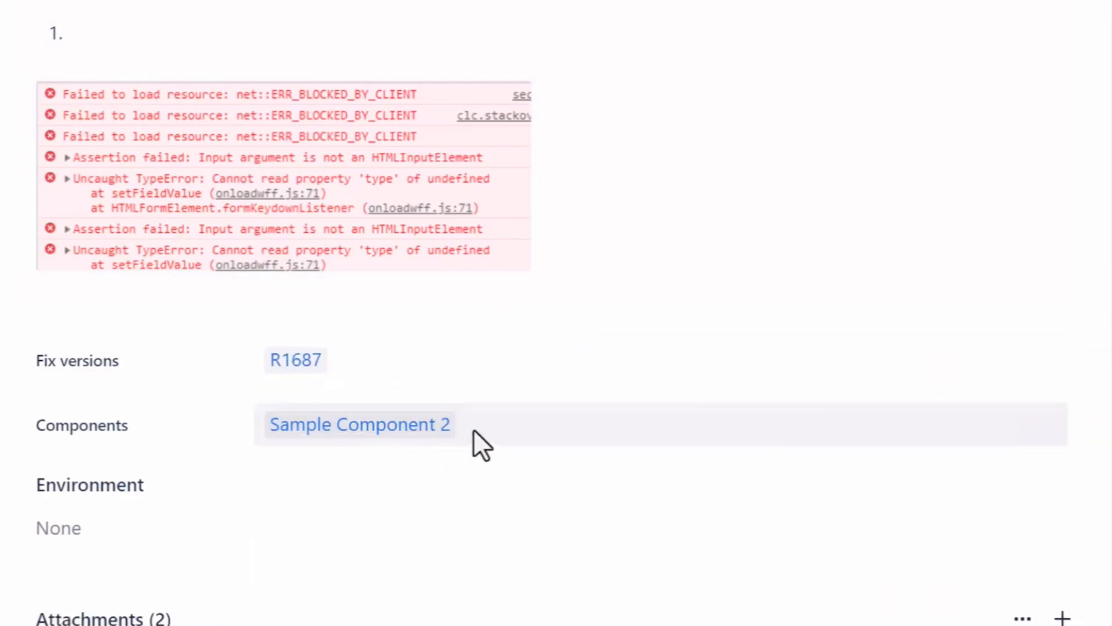
mouse_move(64, 528)
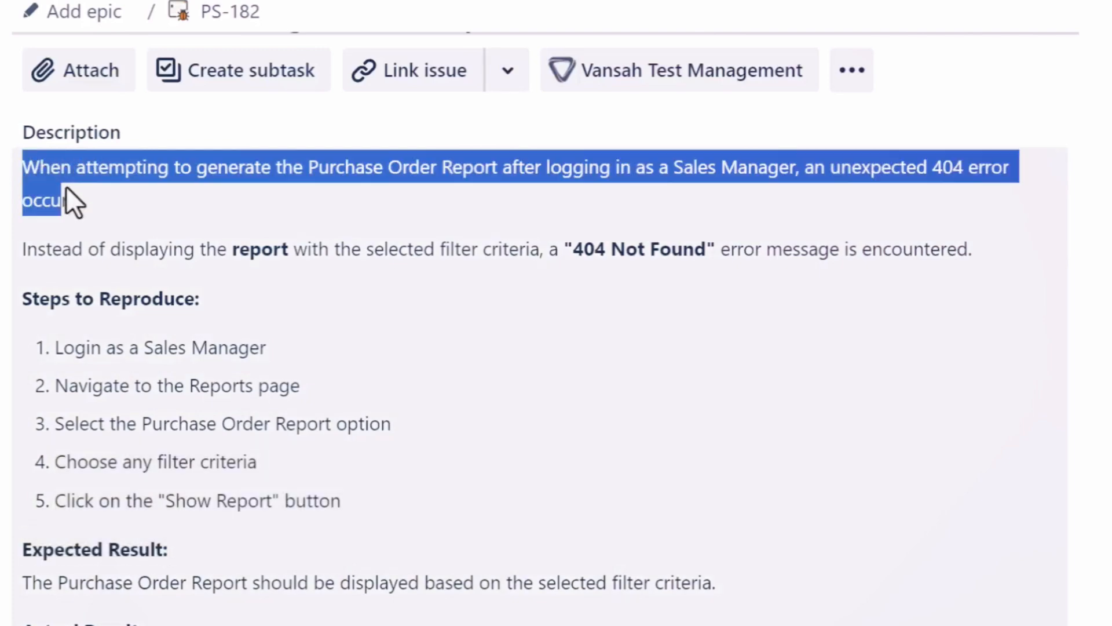
Step: Highlight the description text from the opening summary down to Actual Result
drag(67, 198, 344, 425)
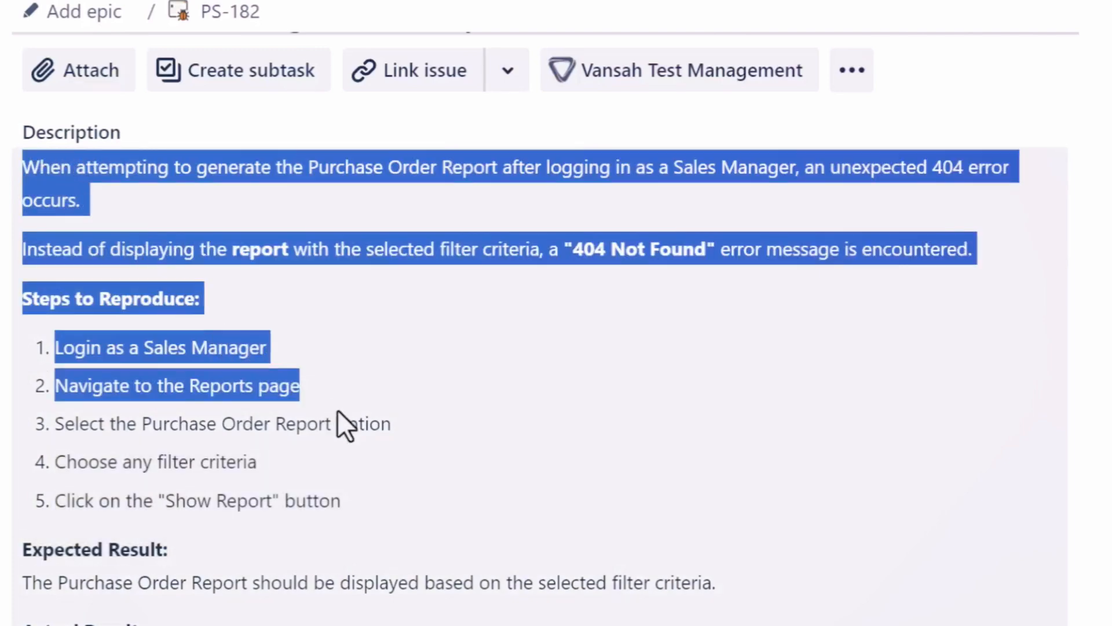
scroll(down, 3)
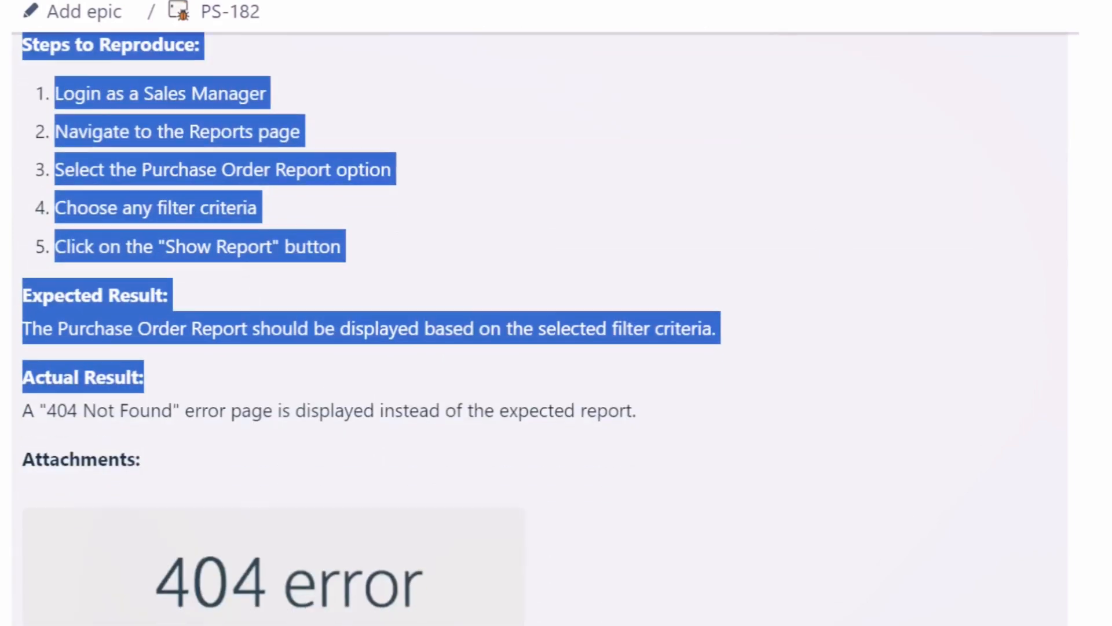